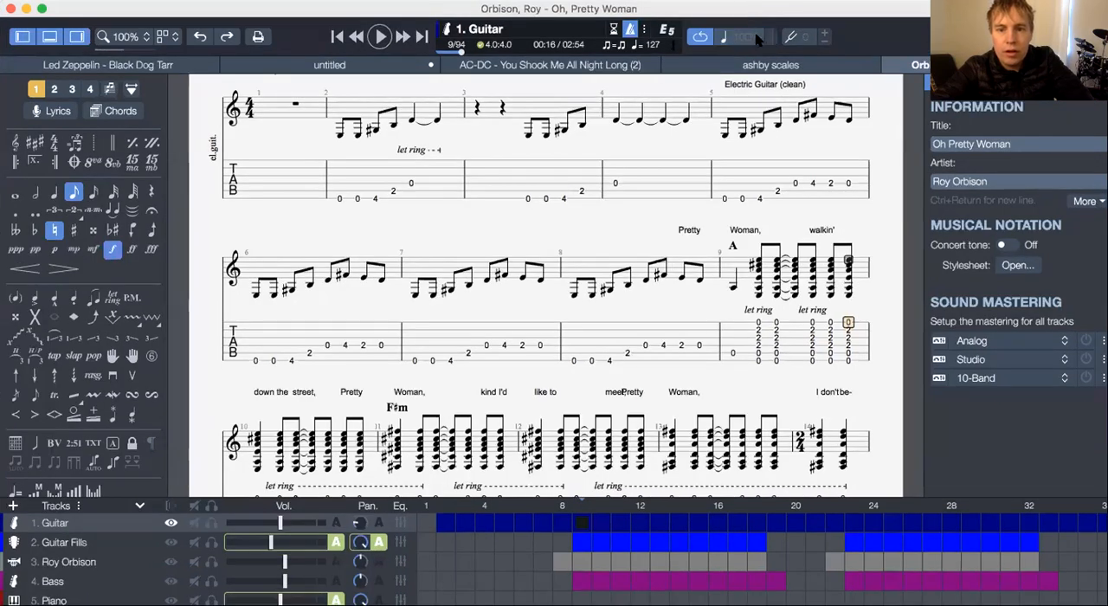
Step: Play the Oh Pretty Woman opening riff from the top at tempo 114
{"action": "left_click", "coordinate": [741, 36]}
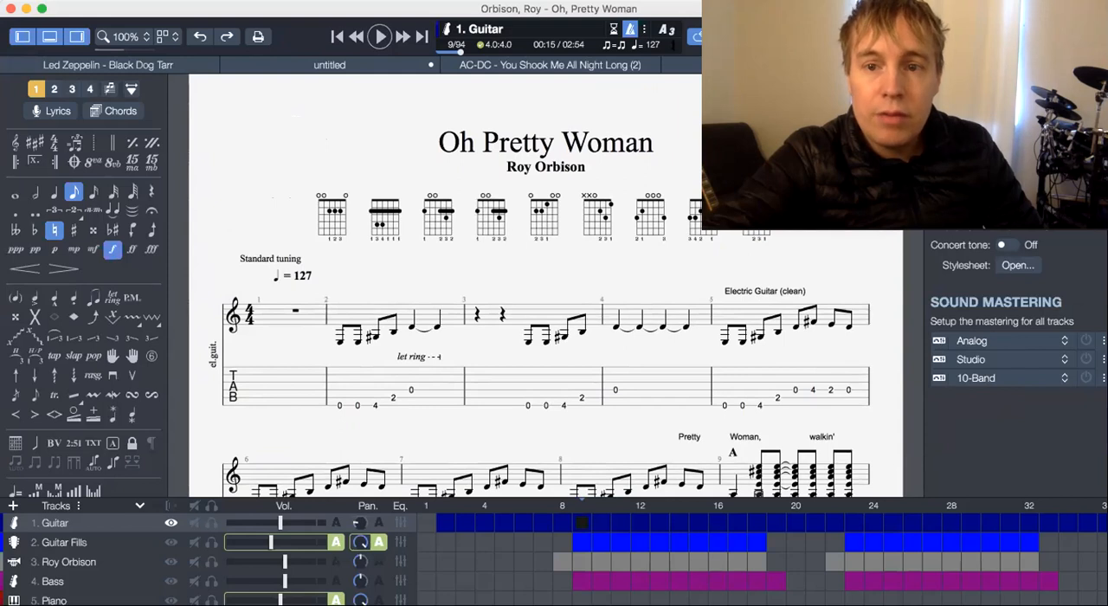
{"action": "scroll", "scroll_direction": "down", "scroll_amount": 3}
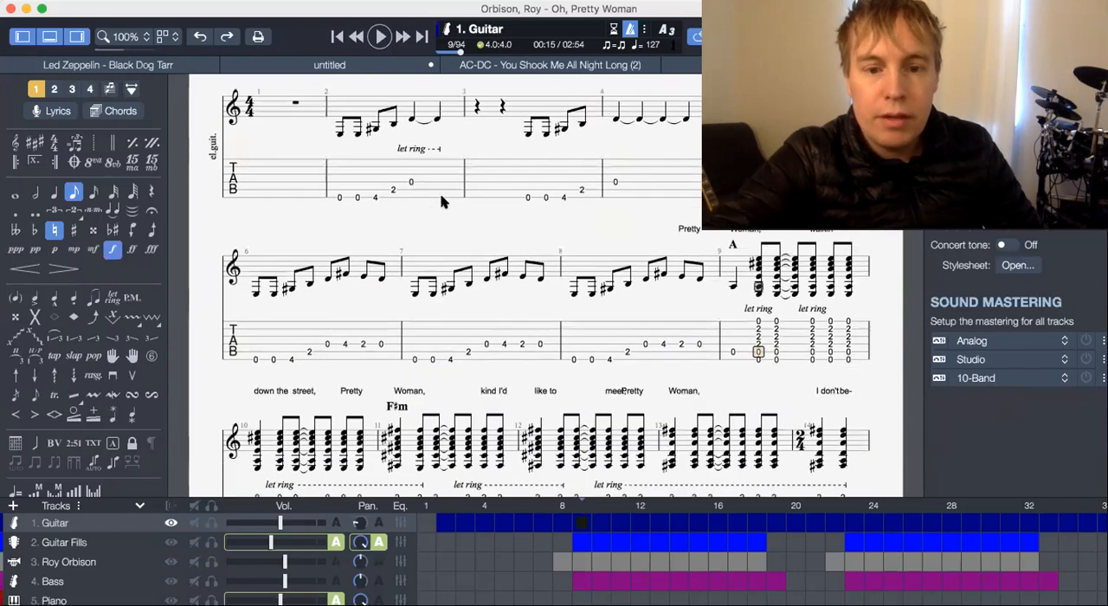
{"action": "left_click", "coordinate": [379, 36]}
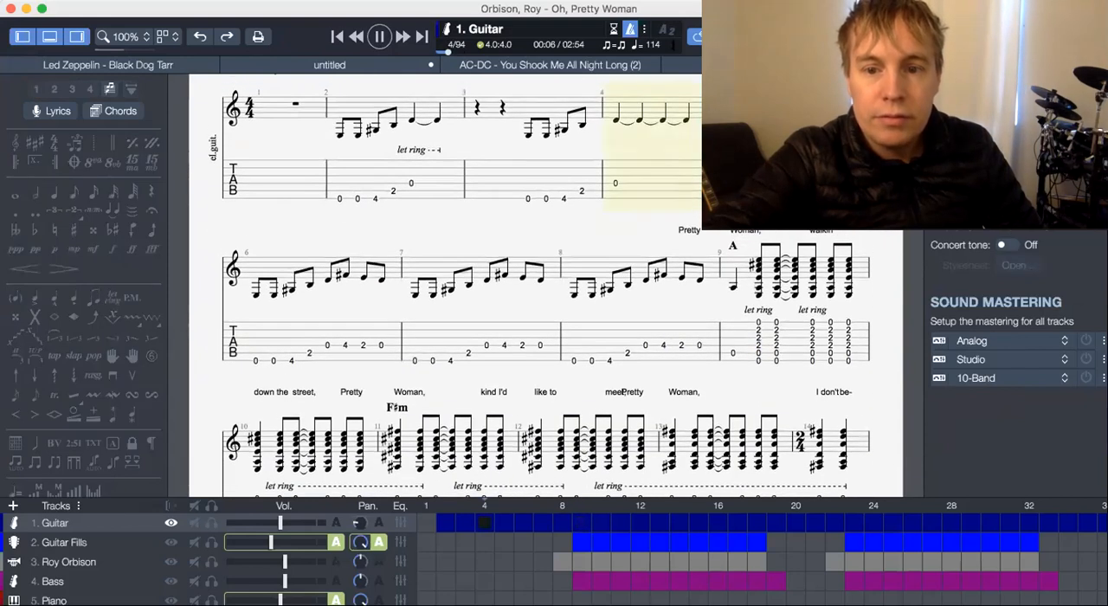